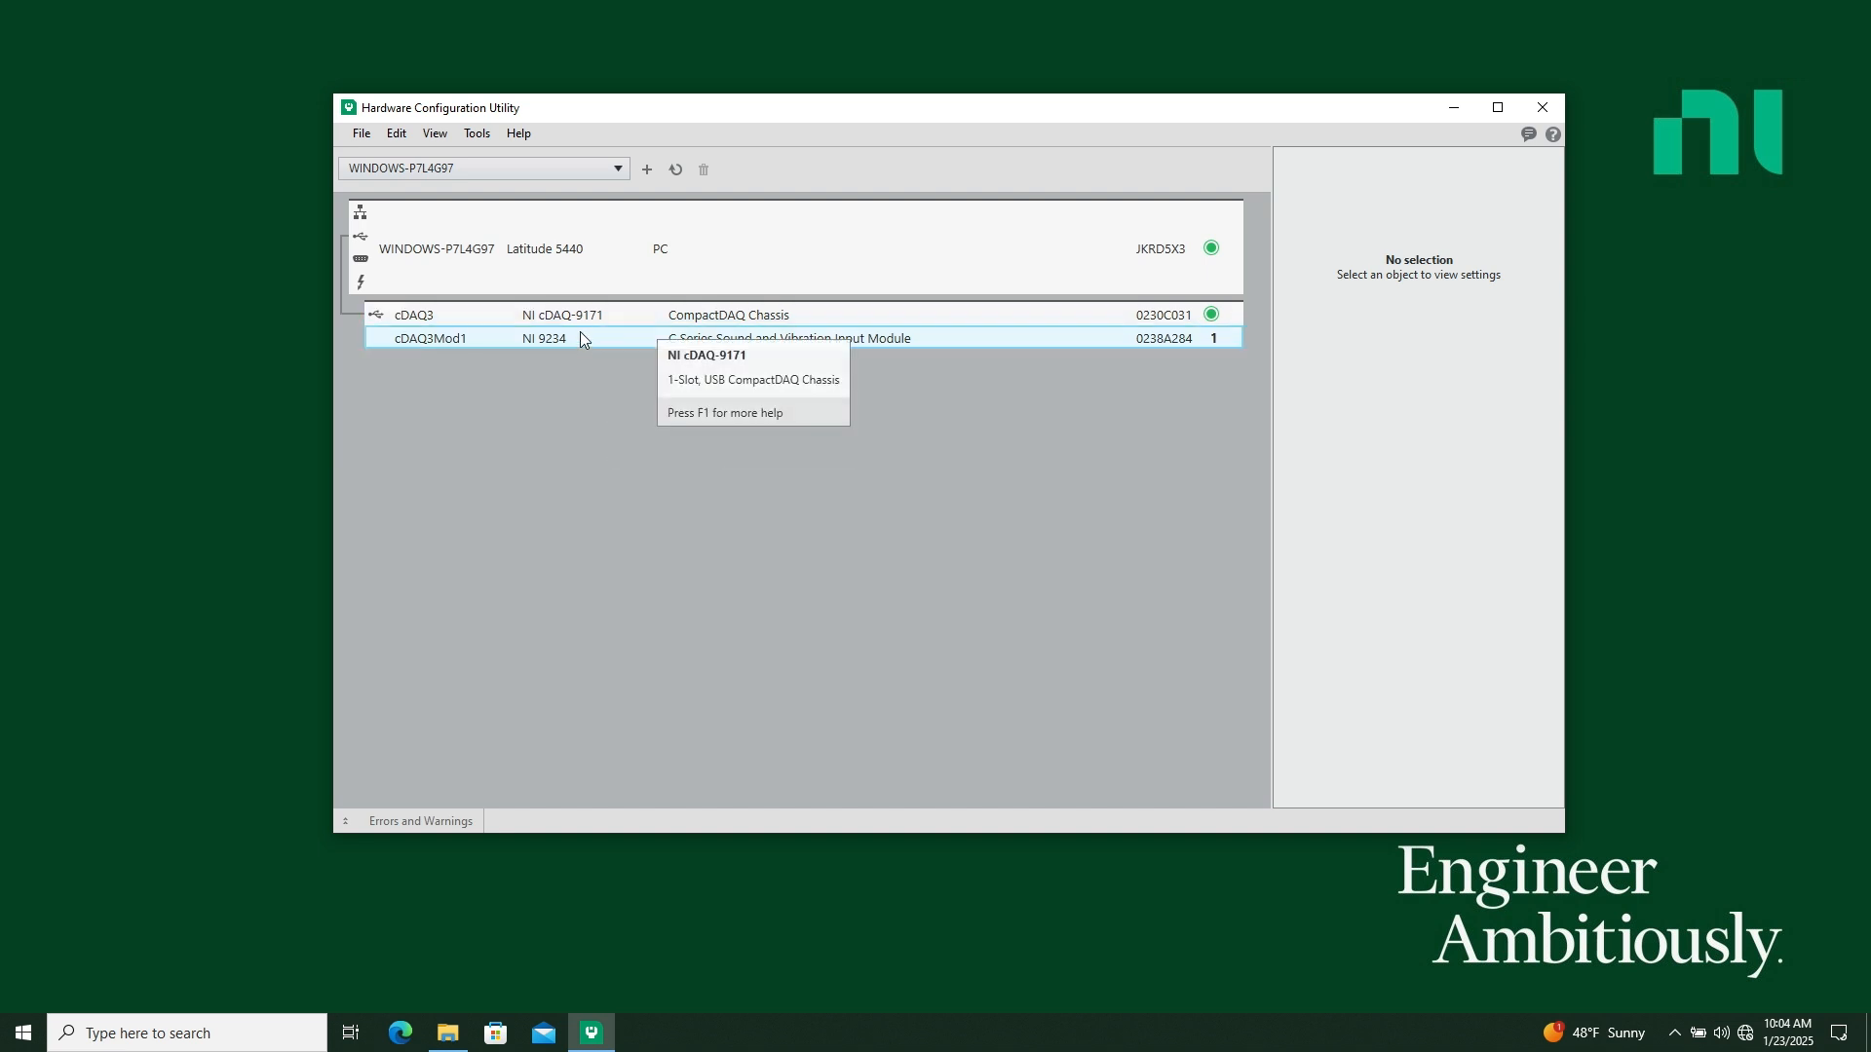
pyautogui.moveTo(634, 347)
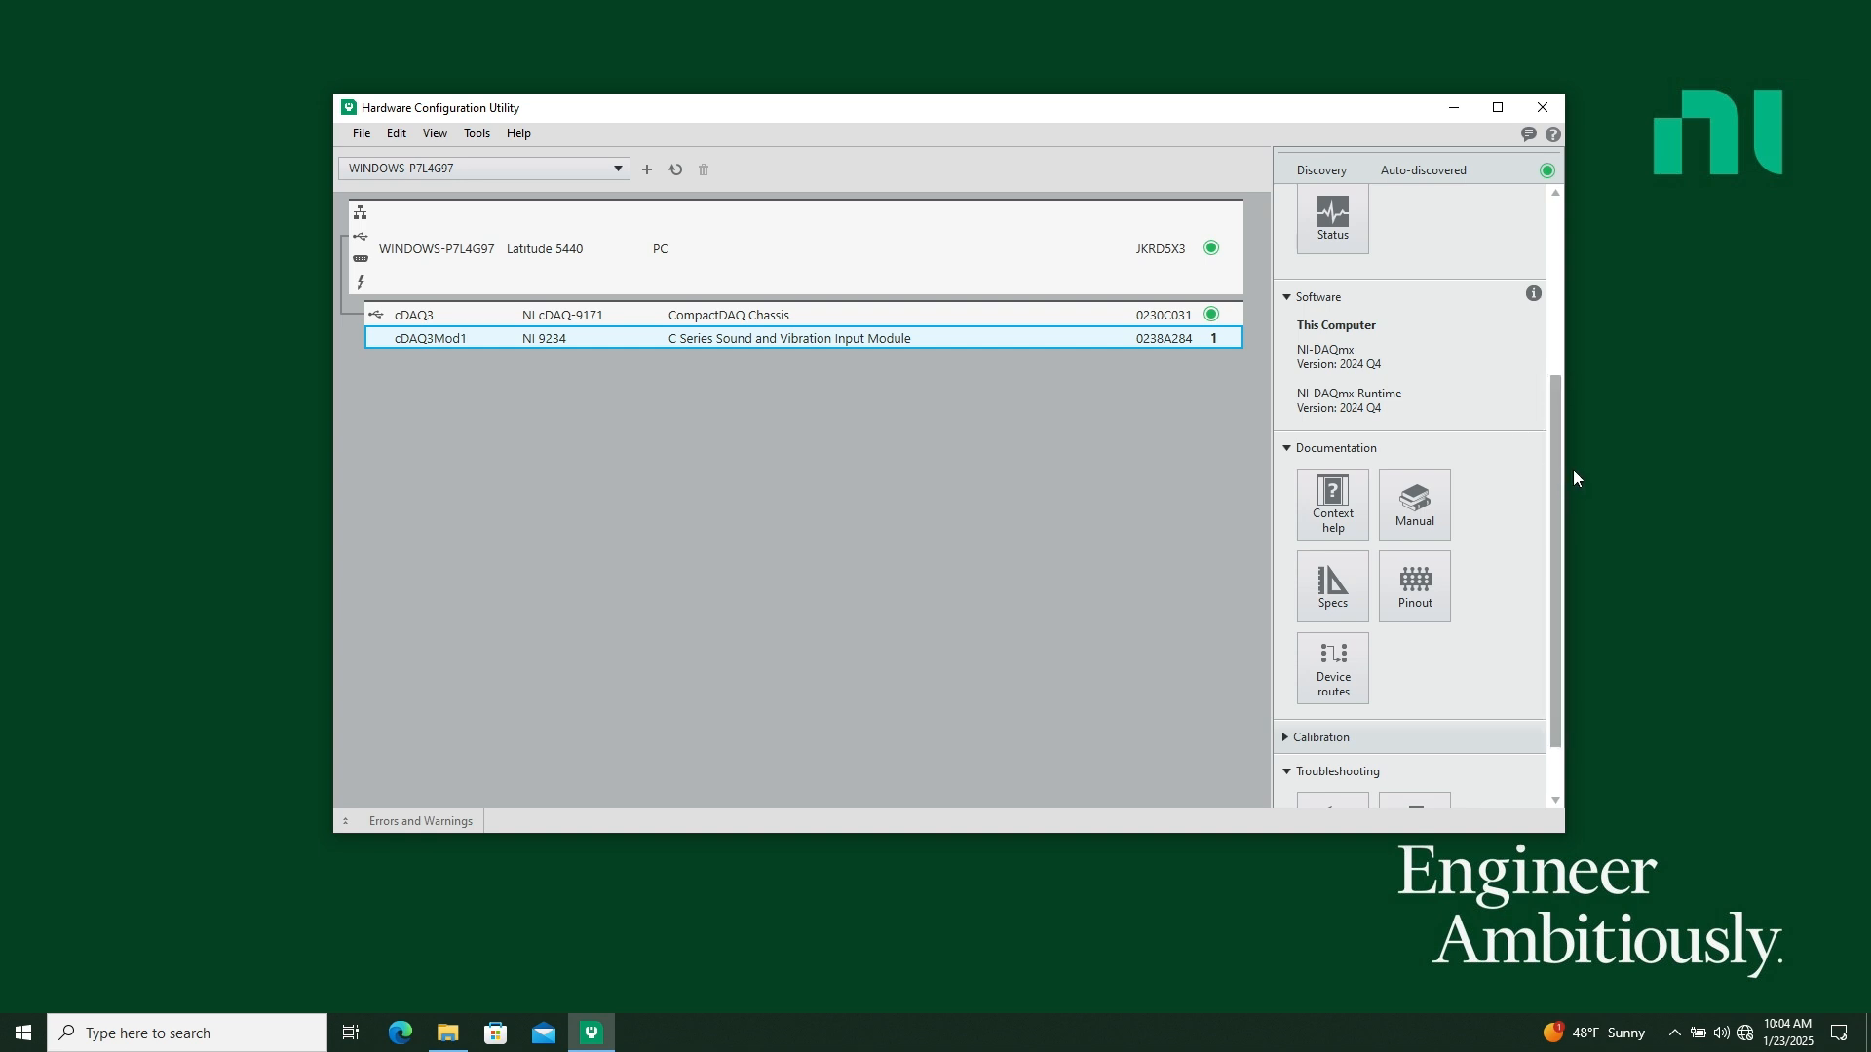
# - Open the NI 9234 Pinout Information window from the Documentation section
pyautogui.click(1414, 586)
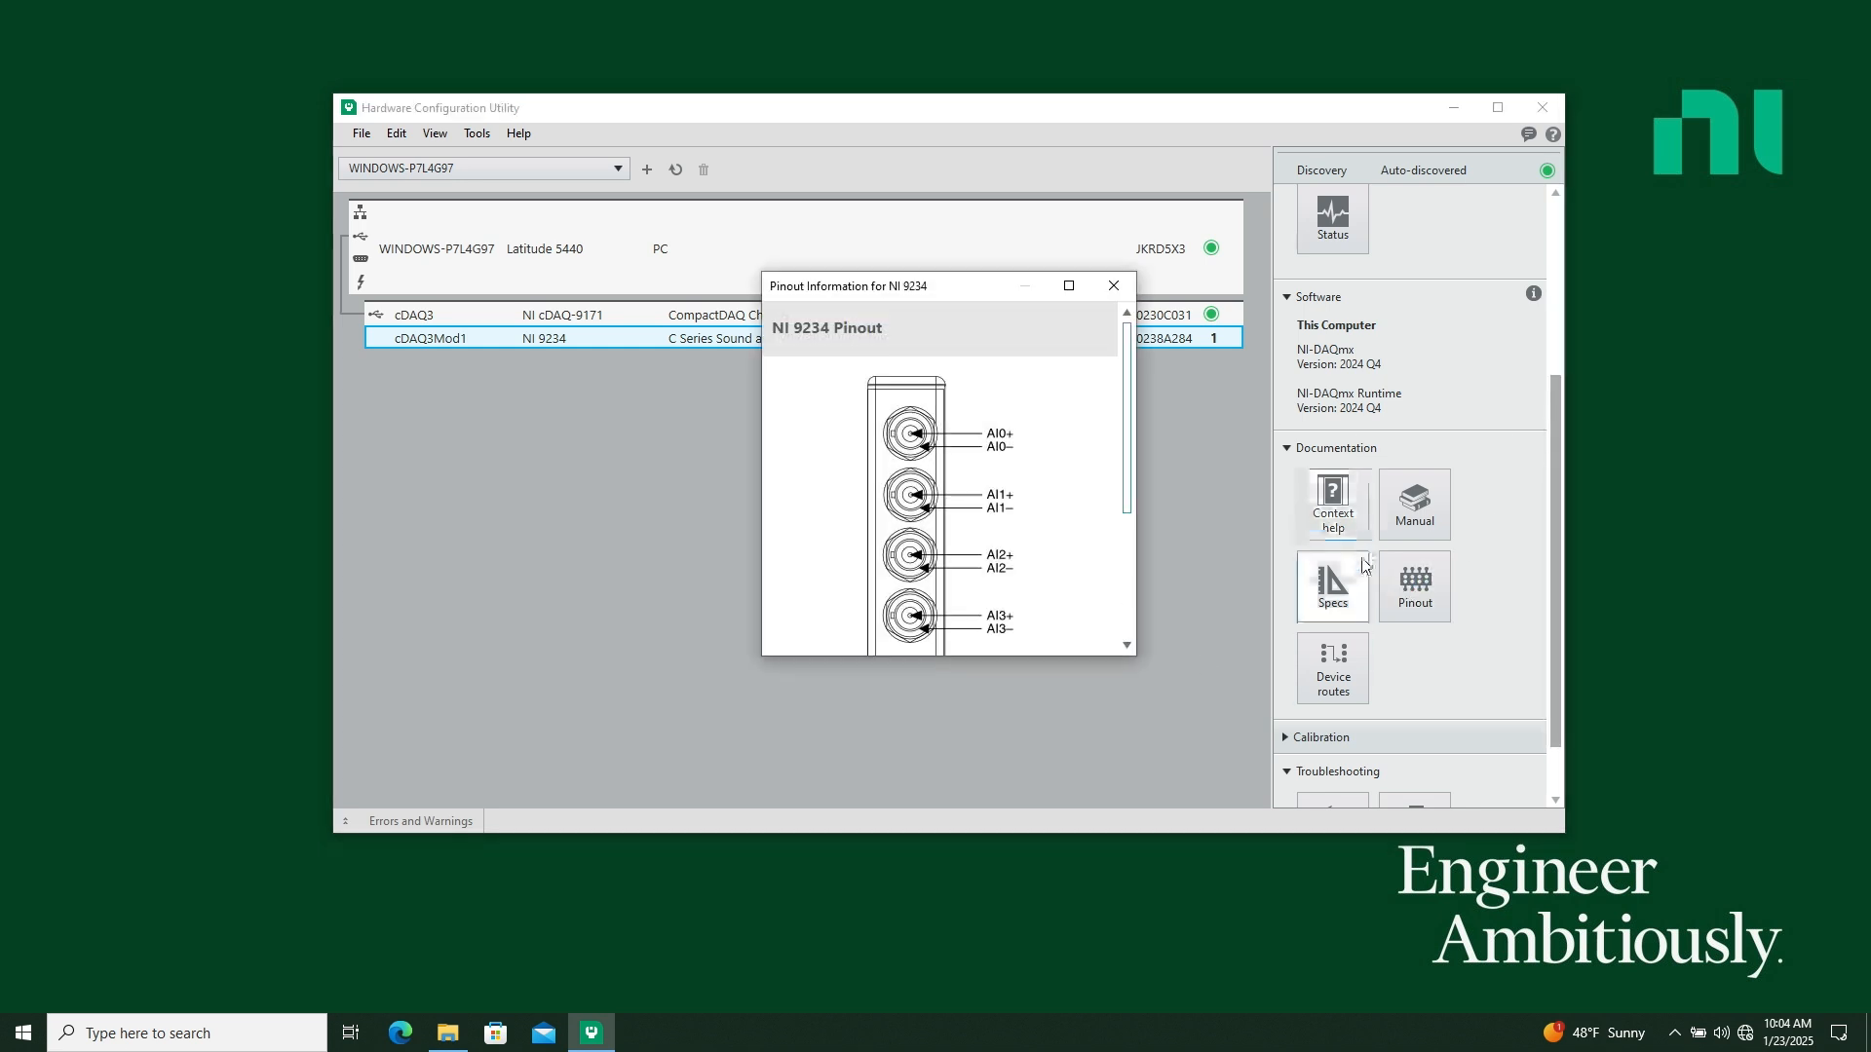
pyautogui.moveTo(1414, 504)
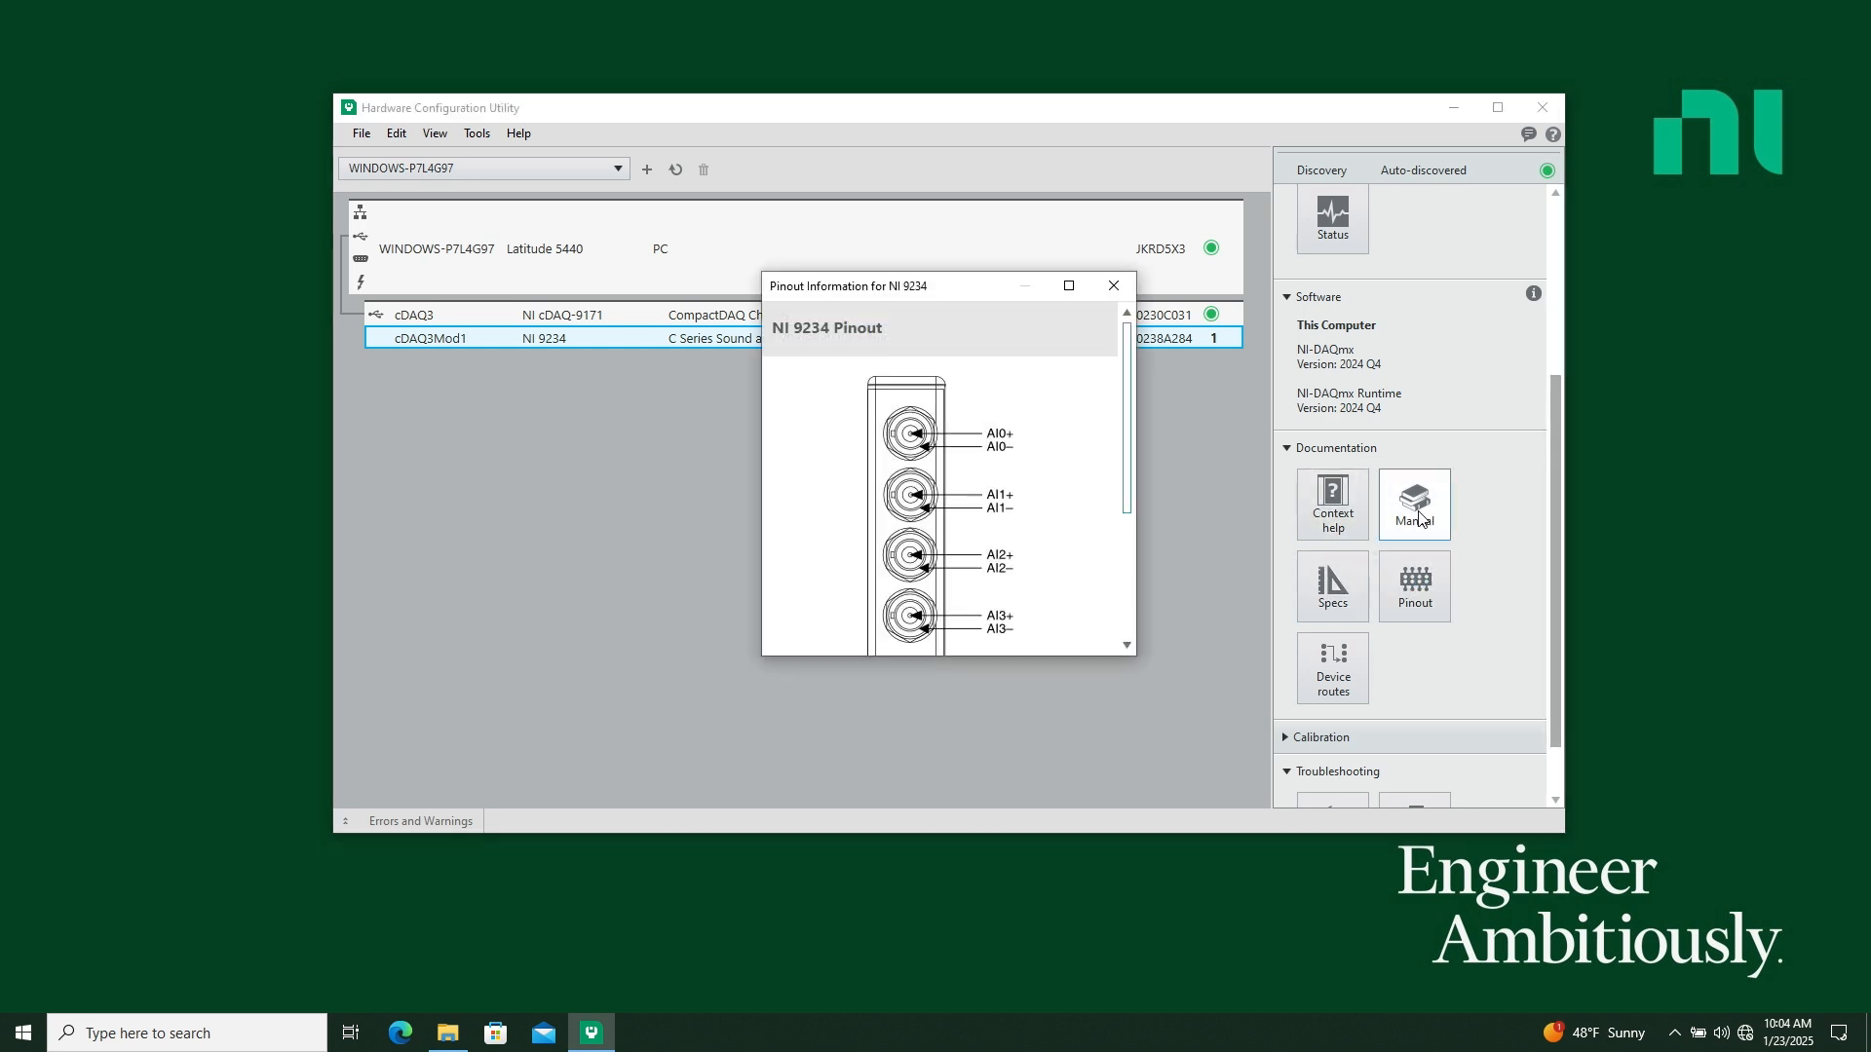